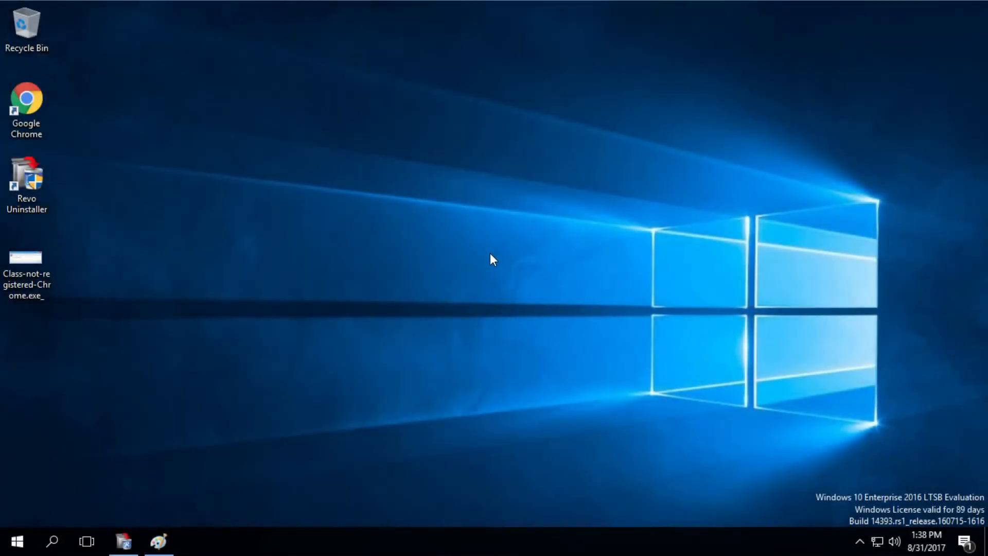
{"action": "mouse_move", "coordinate": [488, 257]}
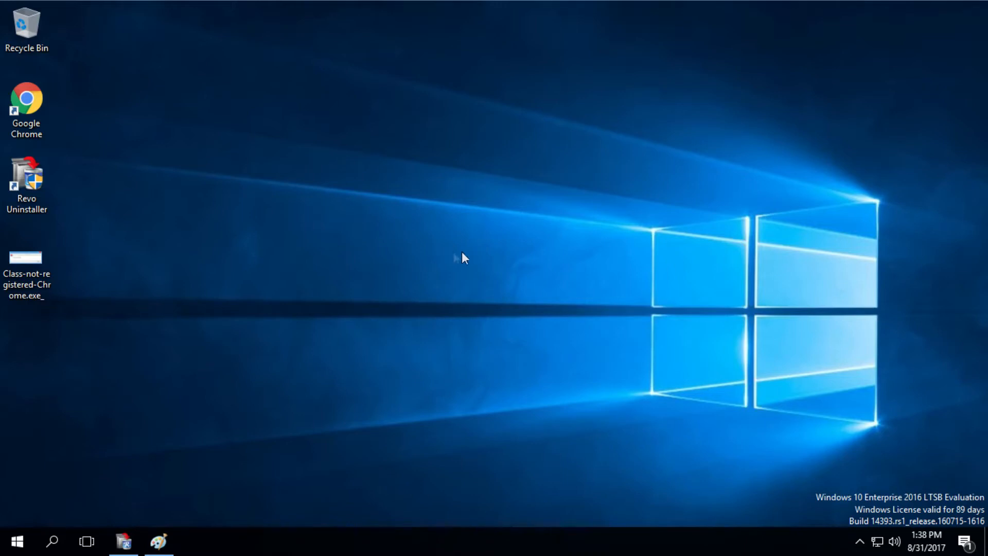
{"action": "mouse_move", "coordinate": [450, 258]}
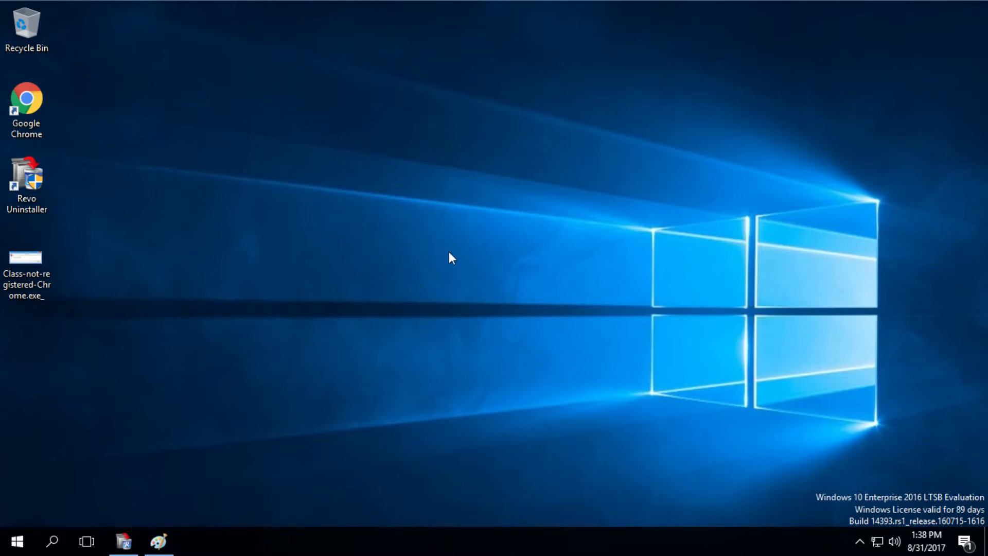
{"action": "mouse_move", "coordinate": [450, 262]}
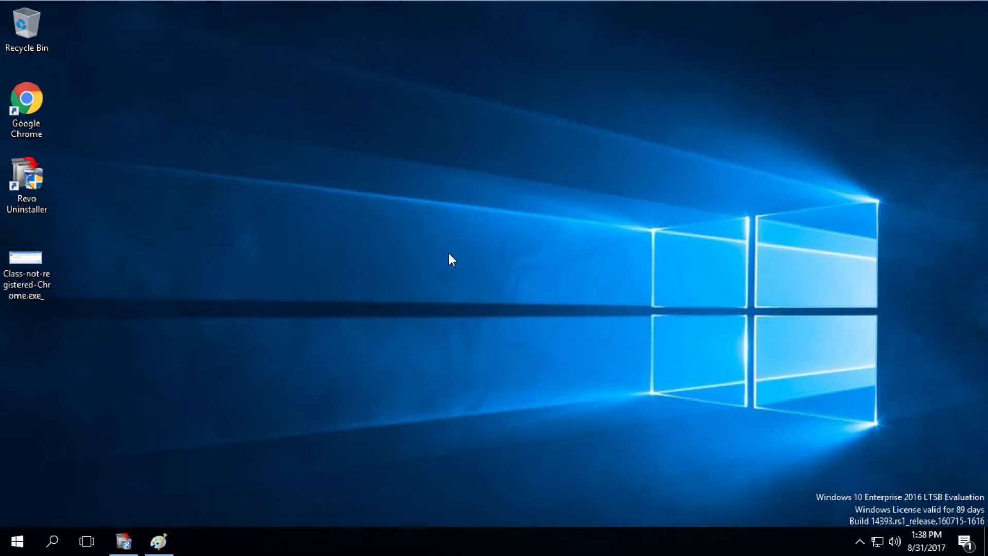
{"action": "mouse_move", "coordinate": [453, 279]}
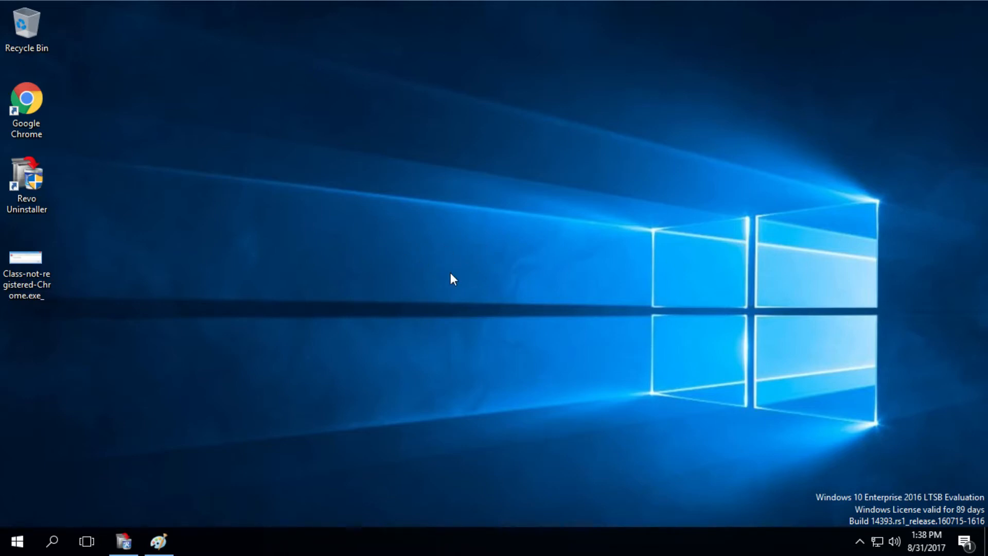
{"action": "mouse_move", "coordinate": [442, 274]}
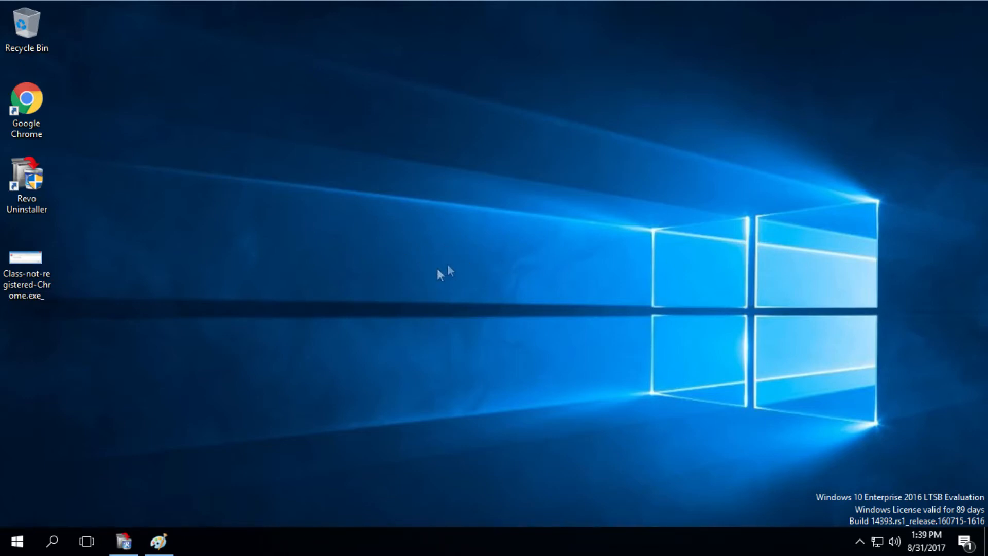
{"action": "mouse_move", "coordinate": [451, 282]}
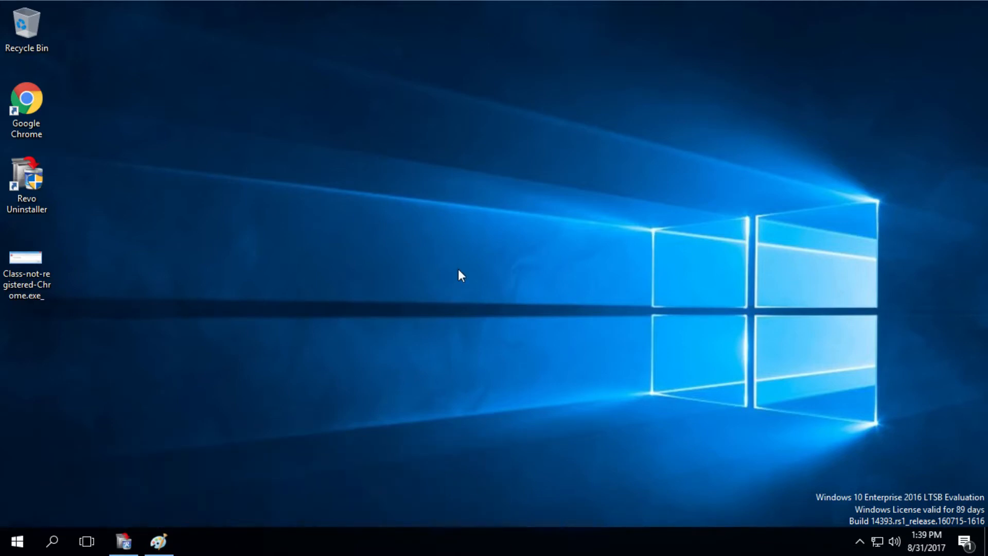
{"action": "mouse_move", "coordinate": [492, 293]}
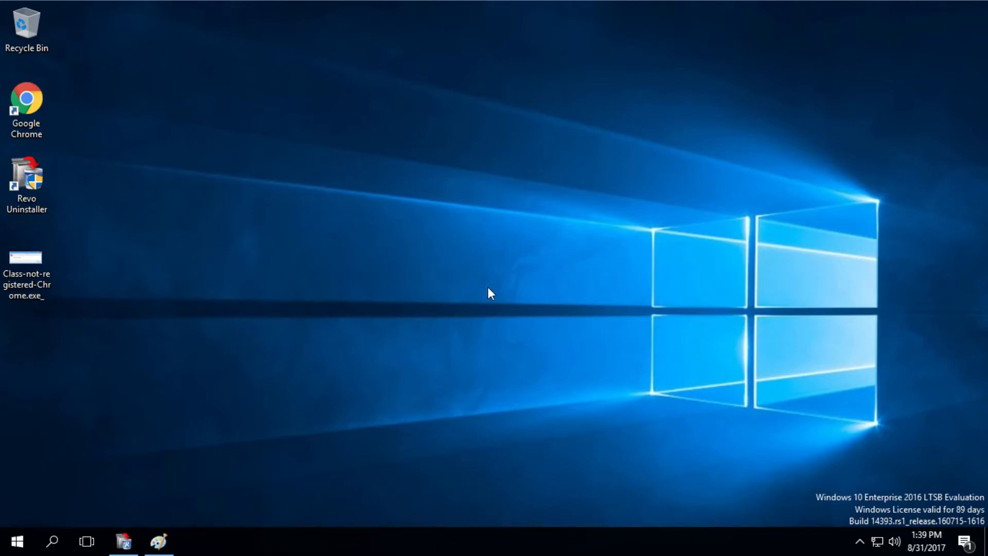
{"action": "mouse_move", "coordinate": [12, 108]}
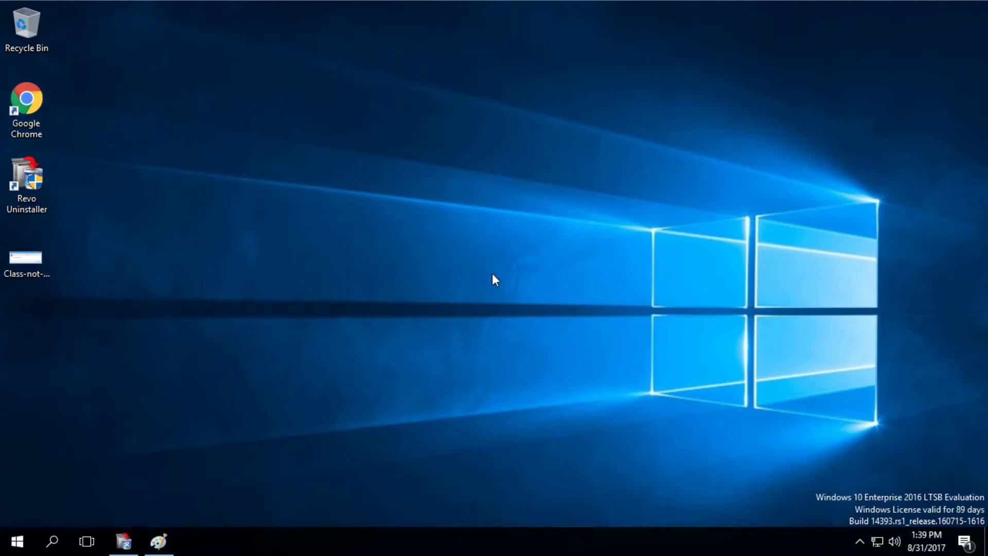
{"action": "mouse_move", "coordinate": [124, 528]}
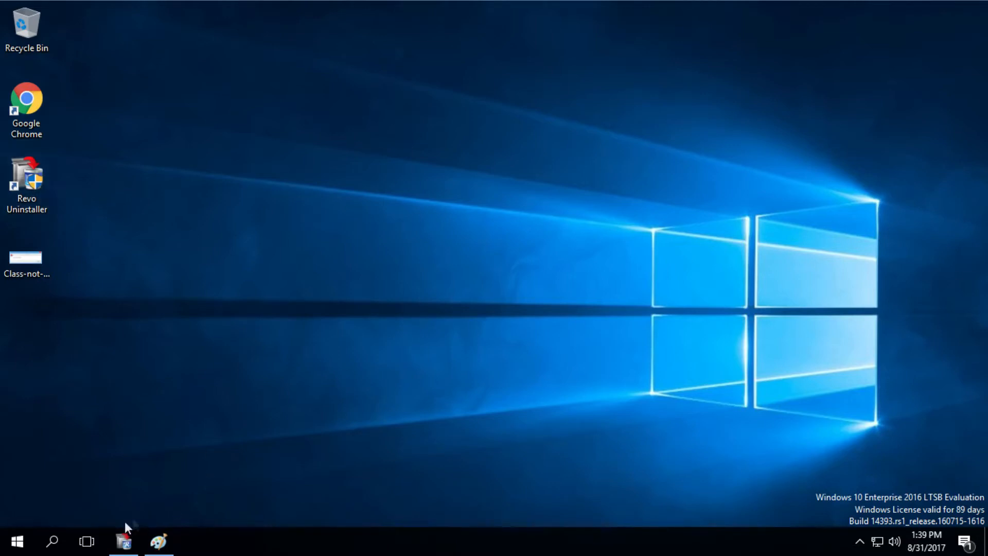
Uninstall Google Chrome from Revo Uninstaller's installed programs list
{"action": "left_click", "coordinate": [123, 540]}
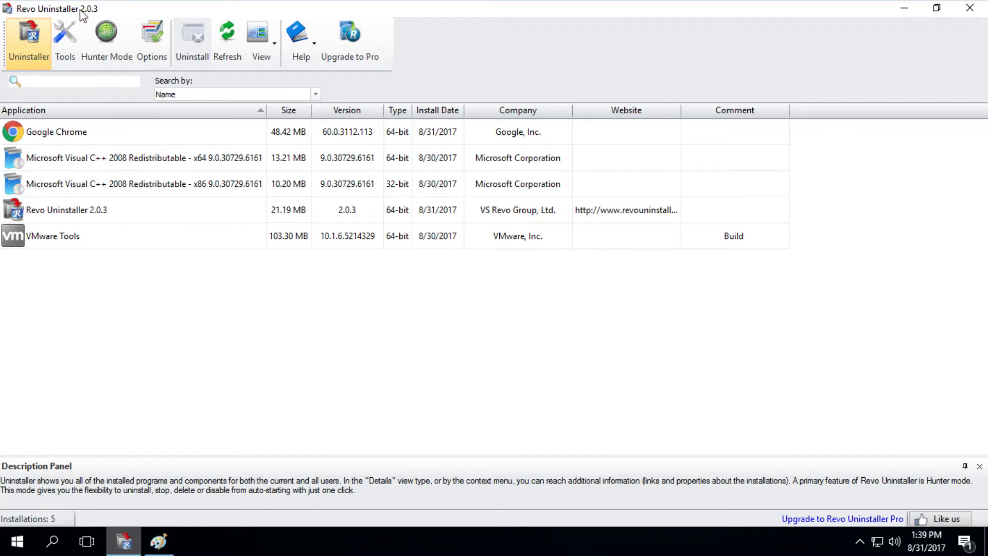
{"action": "mouse_move", "coordinate": [146, 17]}
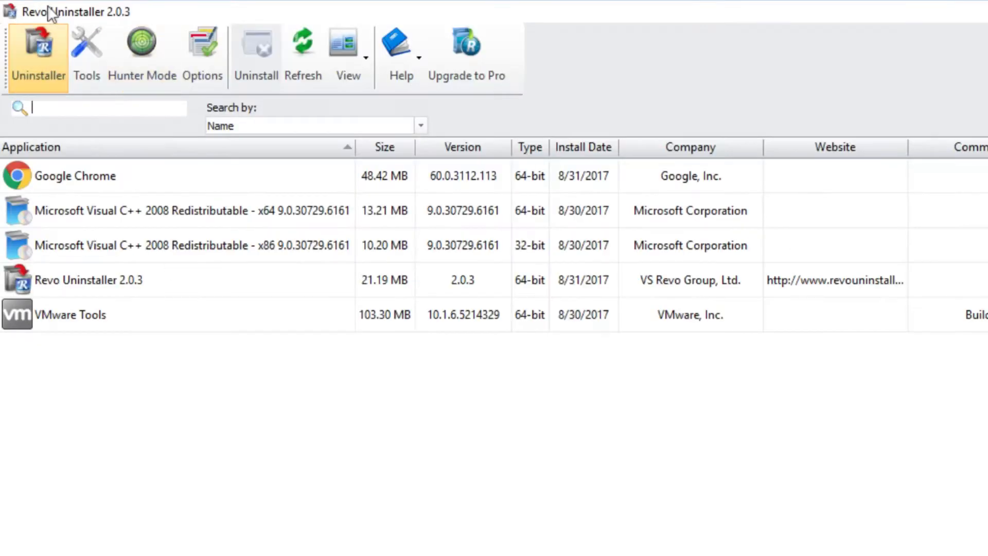
{"action": "left_click", "coordinate": [75, 176]}
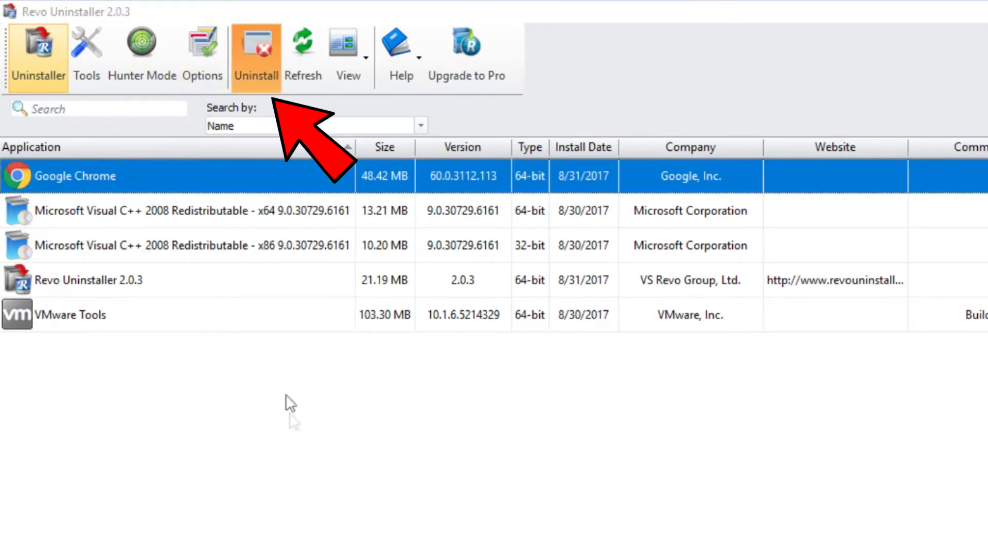
{"action": "left_click", "coordinate": [256, 53]}
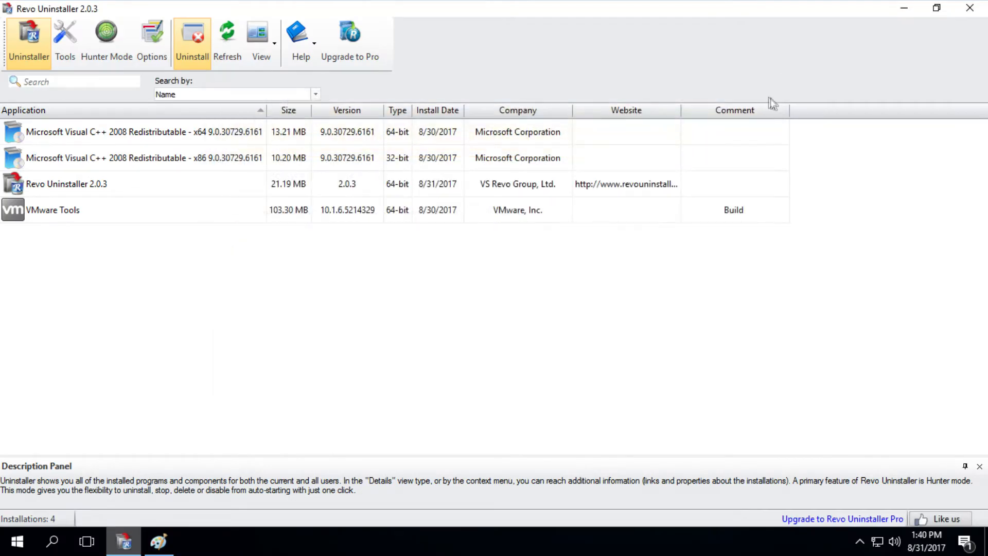
Close Revo Uninstaller and return to the desktop
{"action": "left_click", "coordinate": [969, 7]}
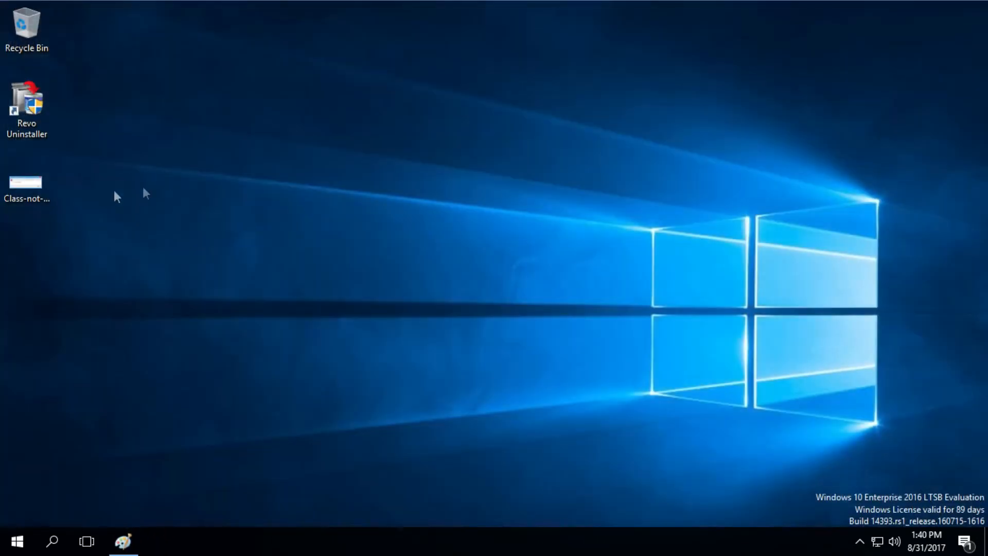
{"action": "mouse_move", "coordinate": [158, 303]}
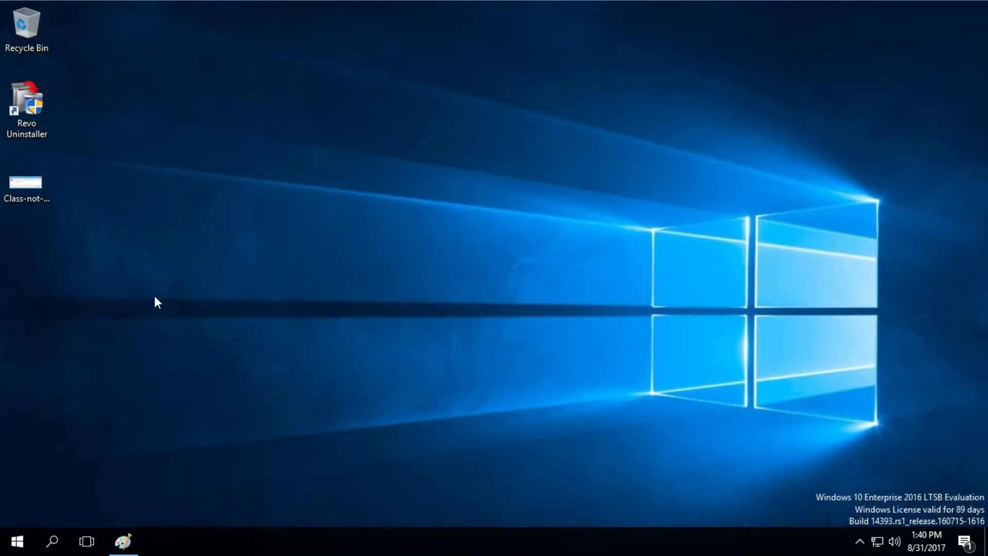
{"action": "mouse_move", "coordinate": [154, 305]}
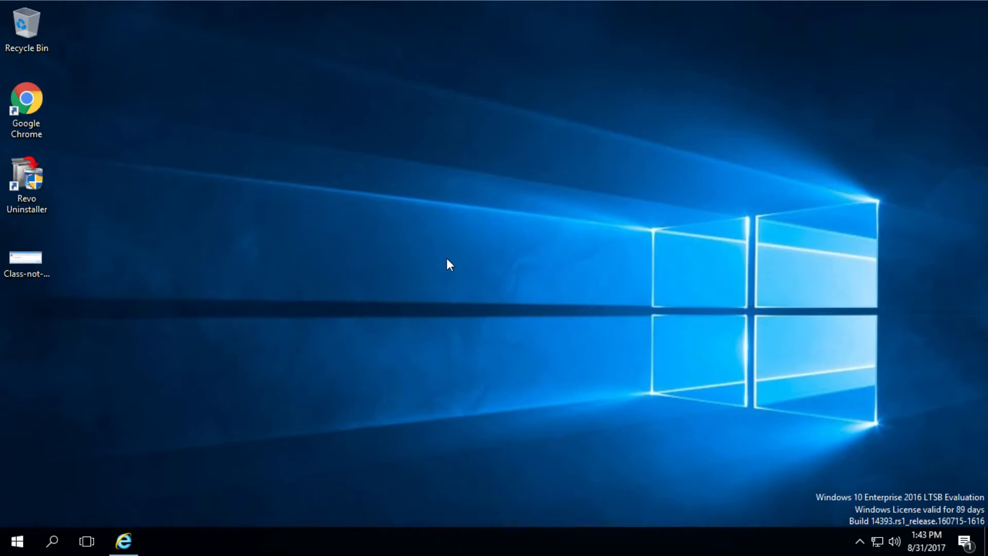
{"action": "mouse_move", "coordinate": [441, 282]}
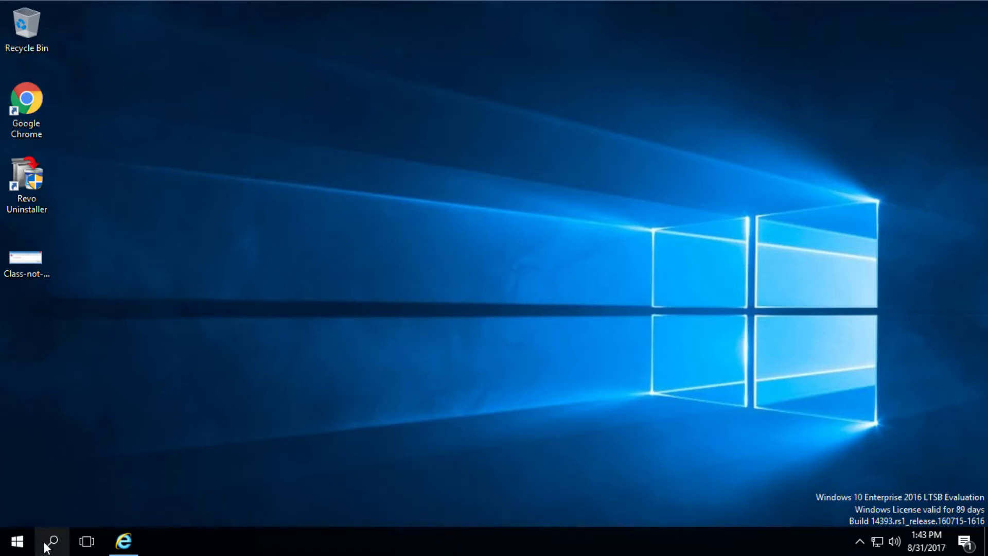
Search for cmd and launch Command Prompt as administrator
{"action": "left_click", "coordinate": [51, 541]}
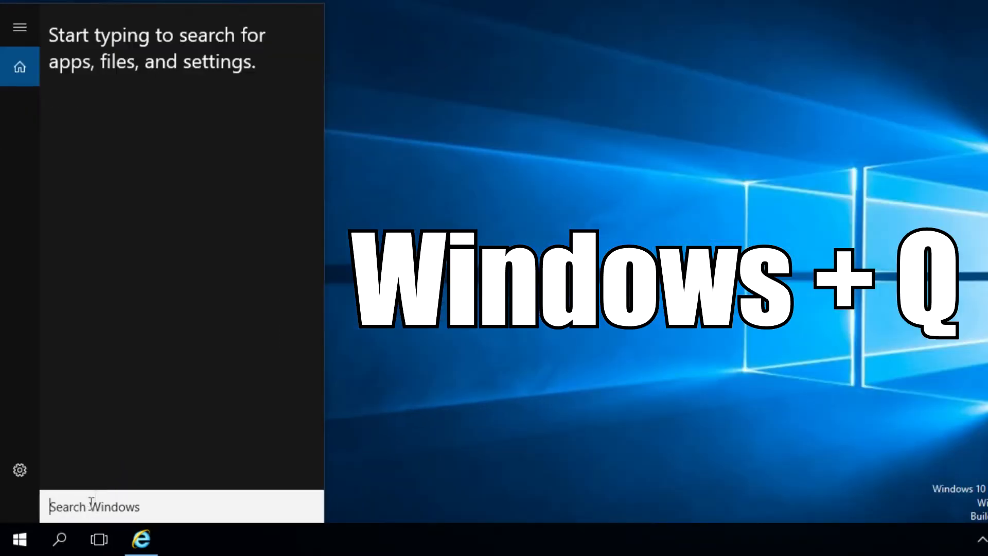
{"action": "type", "text": "c"}
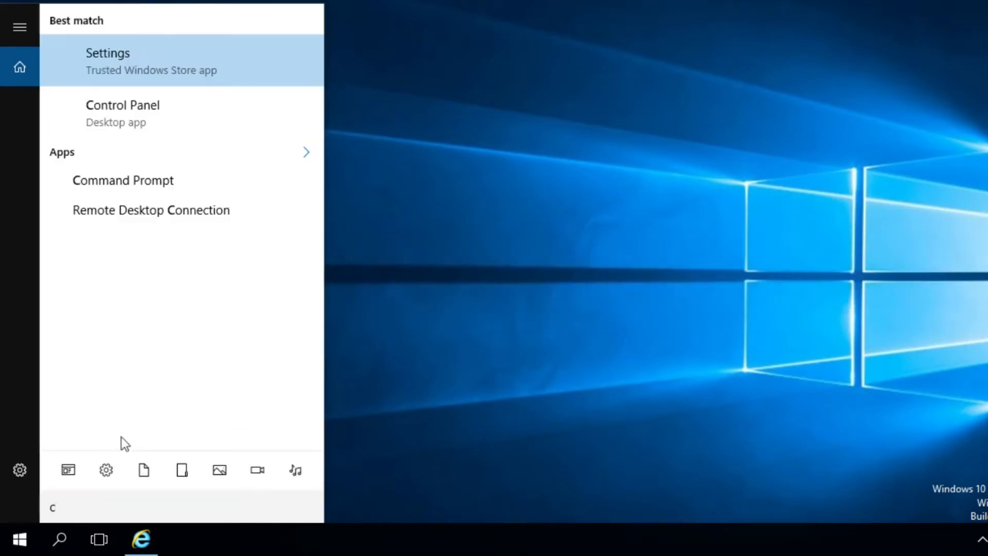
{"action": "type", "text": "md"}
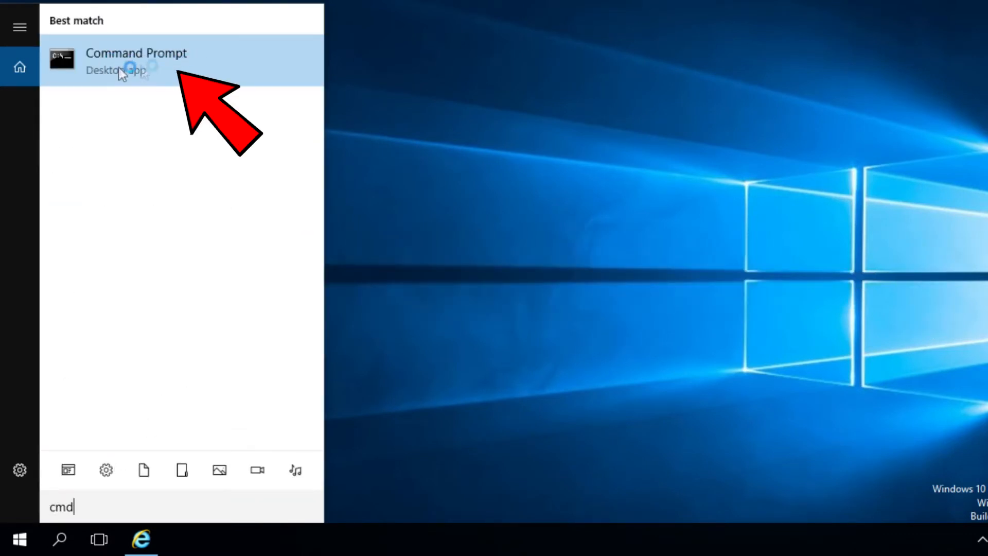
{"action": "right_click", "coordinate": [135, 61]}
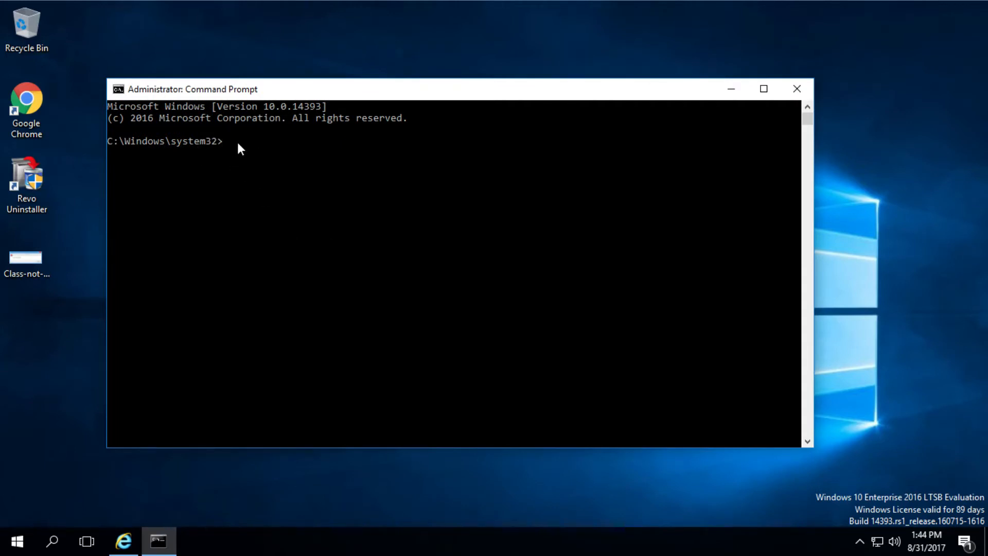
{"action": "mouse_move", "coordinate": [241, 169]}
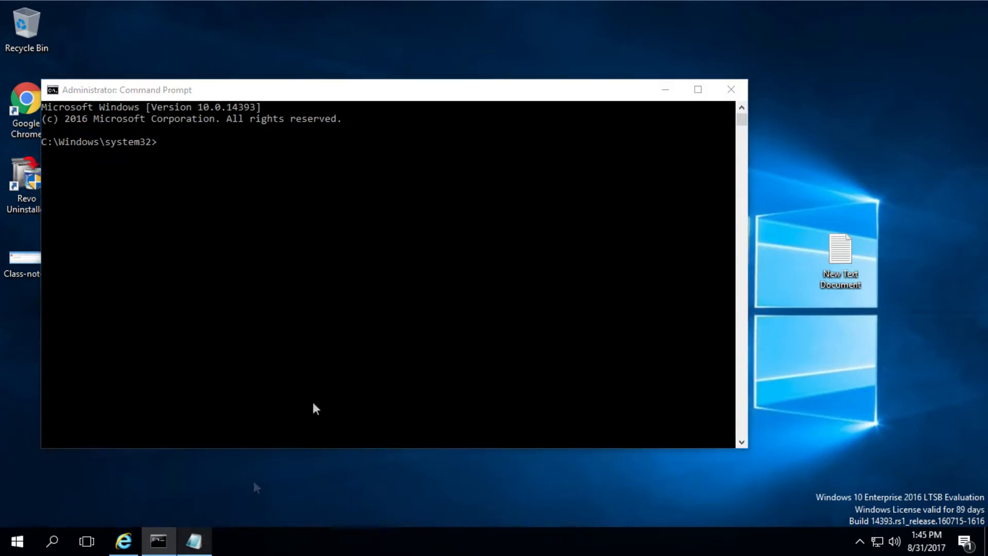
Review the five REG DELETE commands in the New Text Document, then minimize Notepad
{"action": "double_click", "coordinate": [839, 246]}
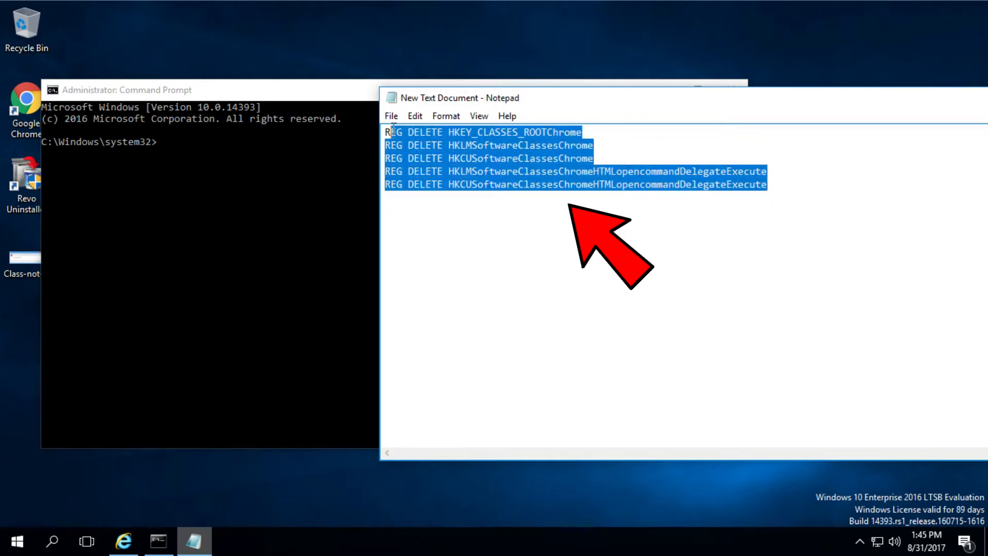
{"action": "left_click", "coordinate": [772, 183]}
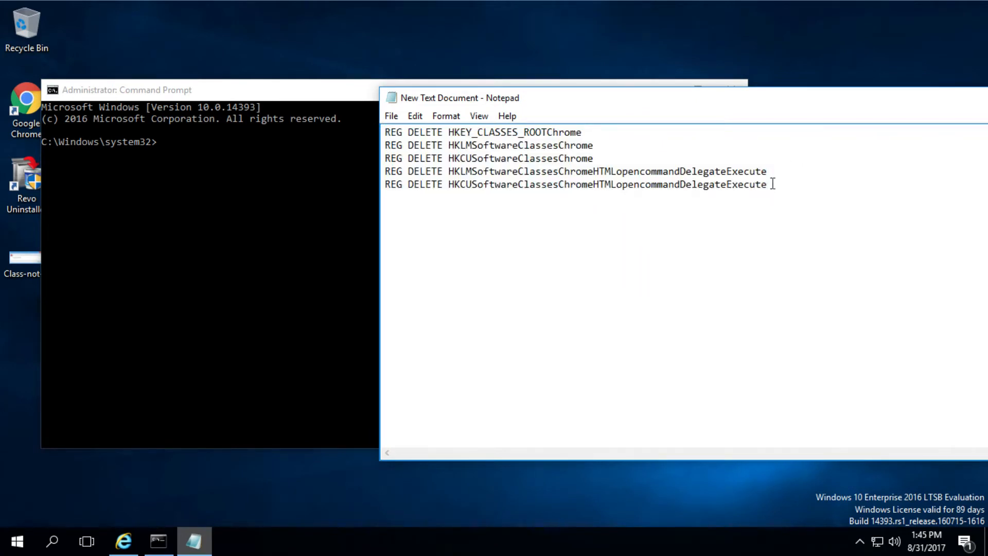
{"action": "key", "text": "ctrl+a"}
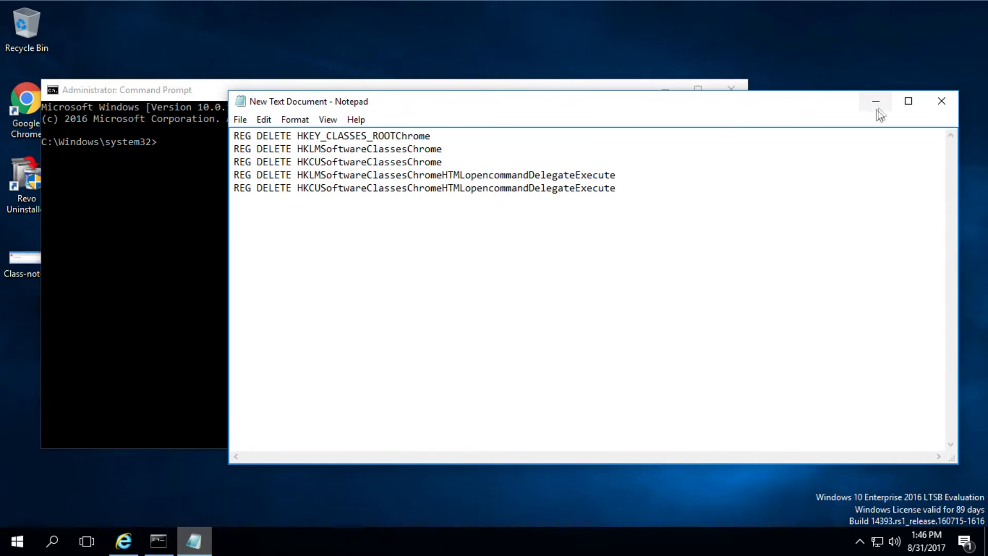
{"action": "left_click", "coordinate": [875, 100]}
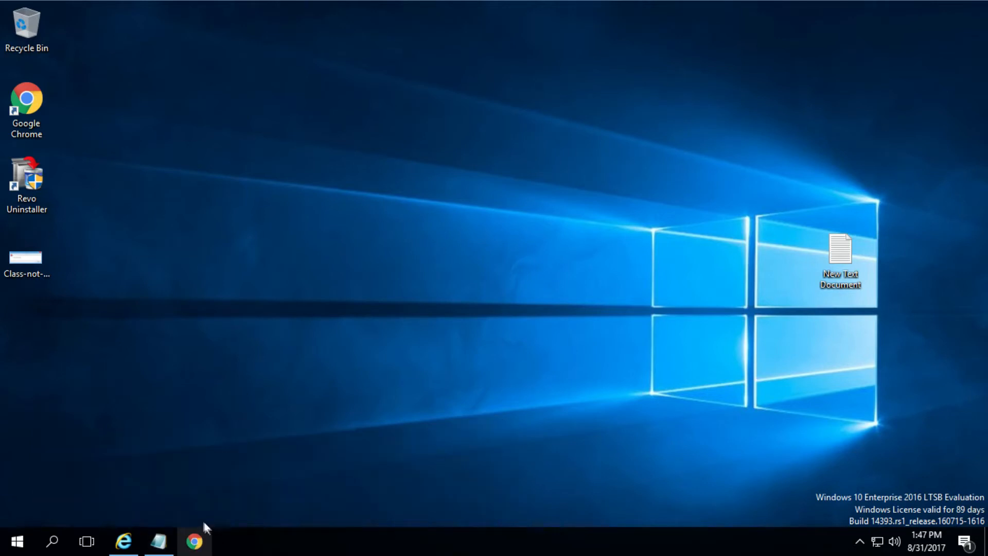
{"action": "mouse_move", "coordinate": [194, 541]}
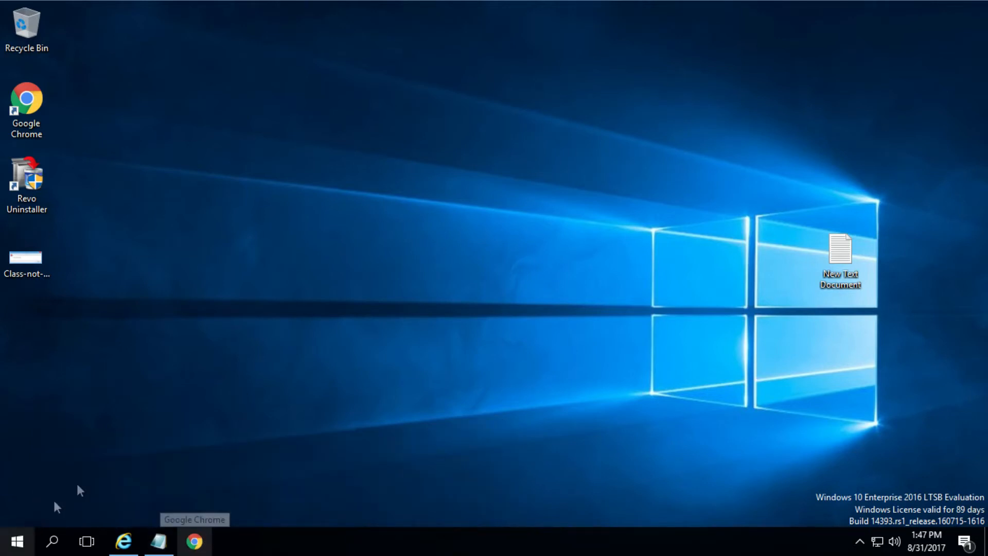
Unpin Google Chrome from the taskbar
{"action": "left_click", "coordinate": [17, 541]}
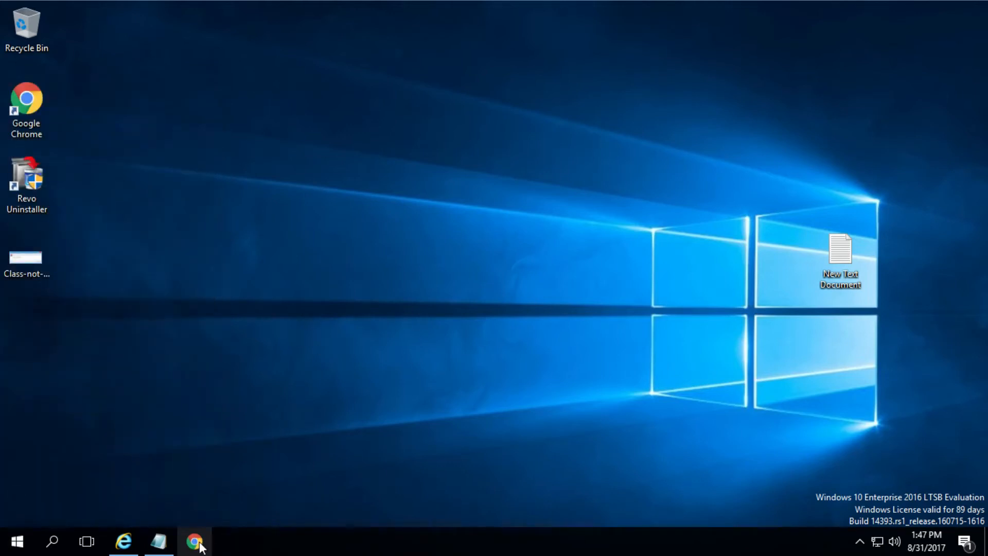
{"action": "right_click", "coordinate": [194, 540]}
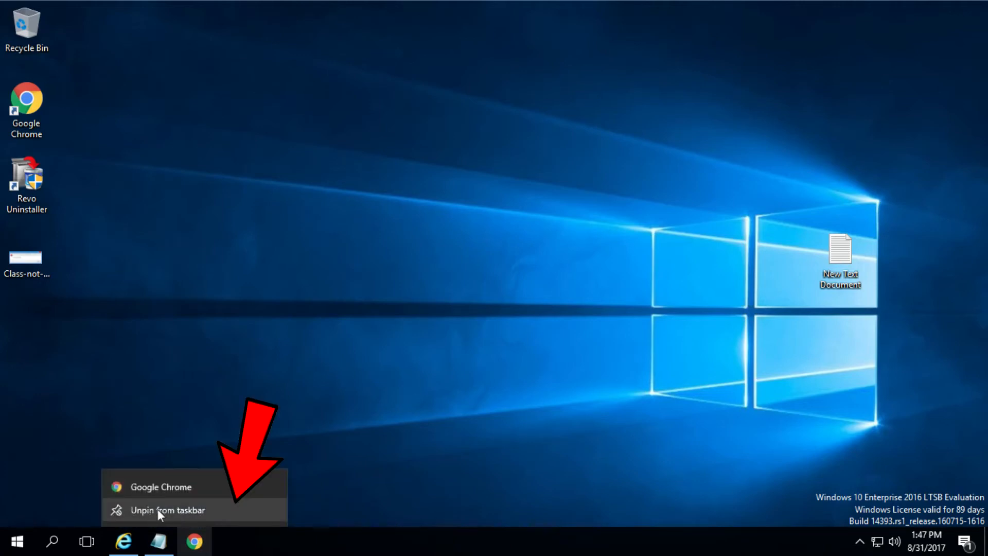
{"action": "left_click", "coordinate": [168, 510]}
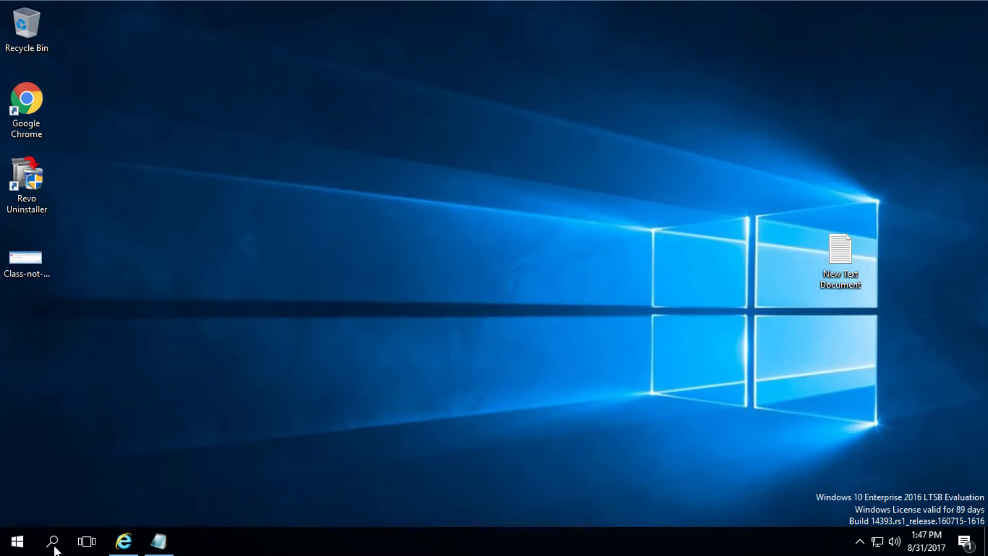
Search for 'this pc' to bring up the This PC File Explorer window
{"action": "left_click", "coordinate": [53, 541]}
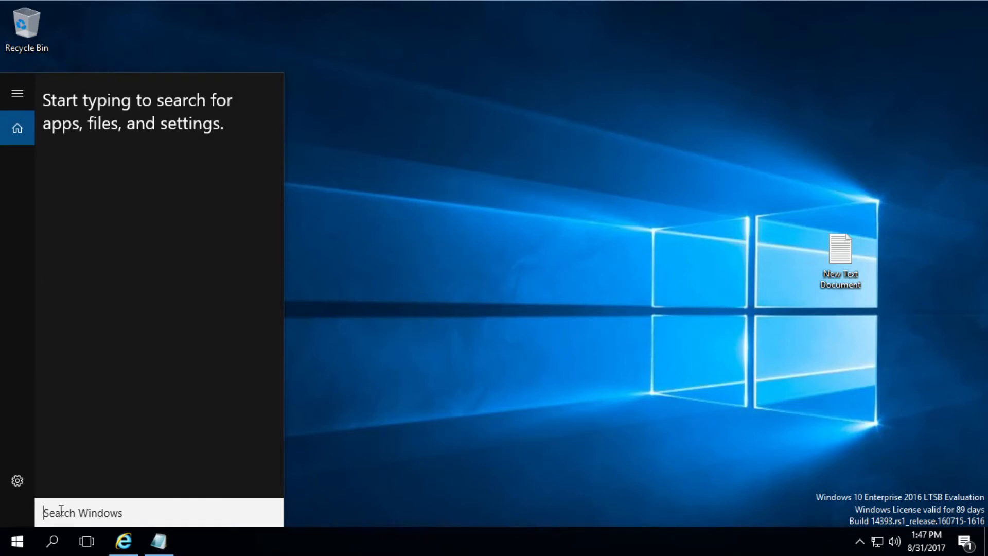
{"action": "type", "text": "t"}
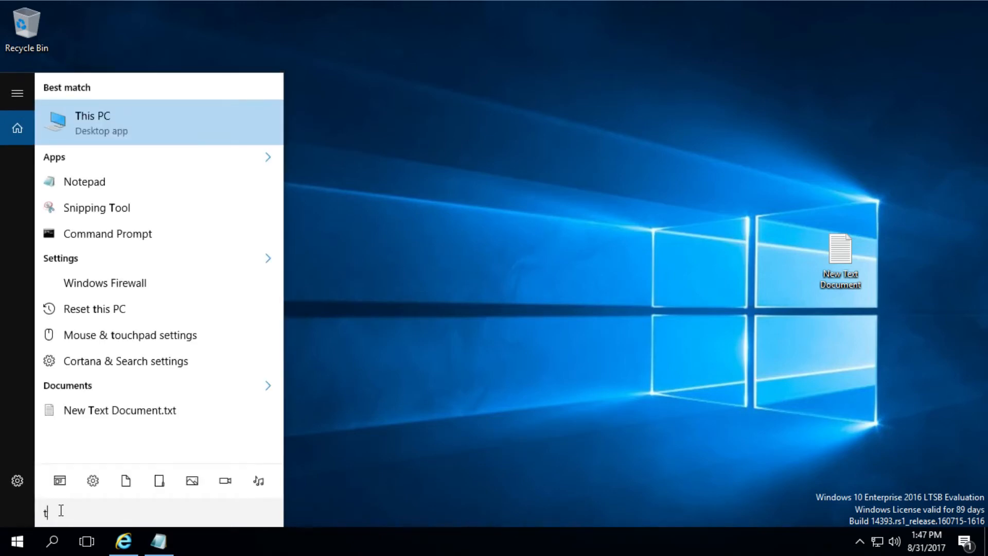
{"action": "type", "text": "his pc"}
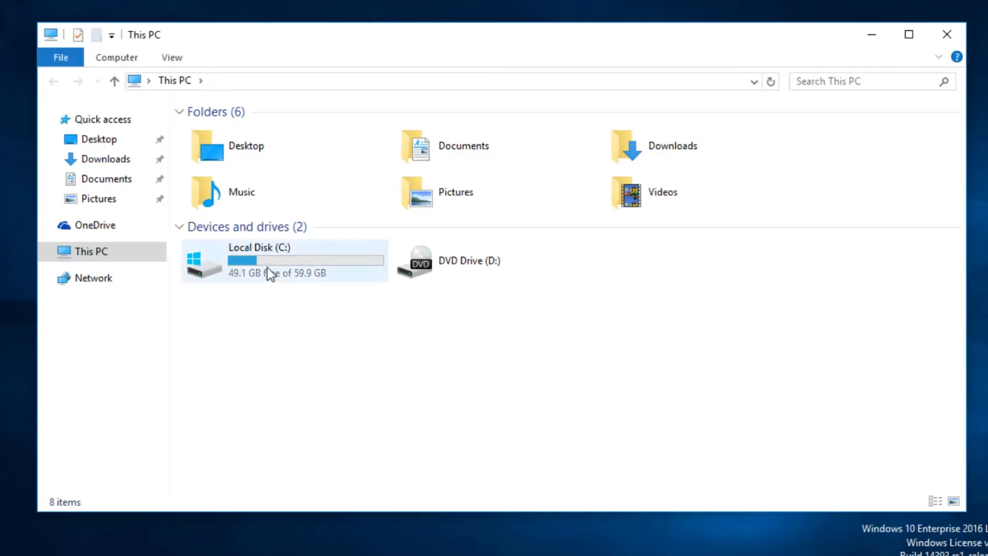
Browse to C:\Program Files (x86)\Google\Chrome\Application and bring up actions for chrome.exe
{"action": "left_click", "coordinate": [284, 260]}
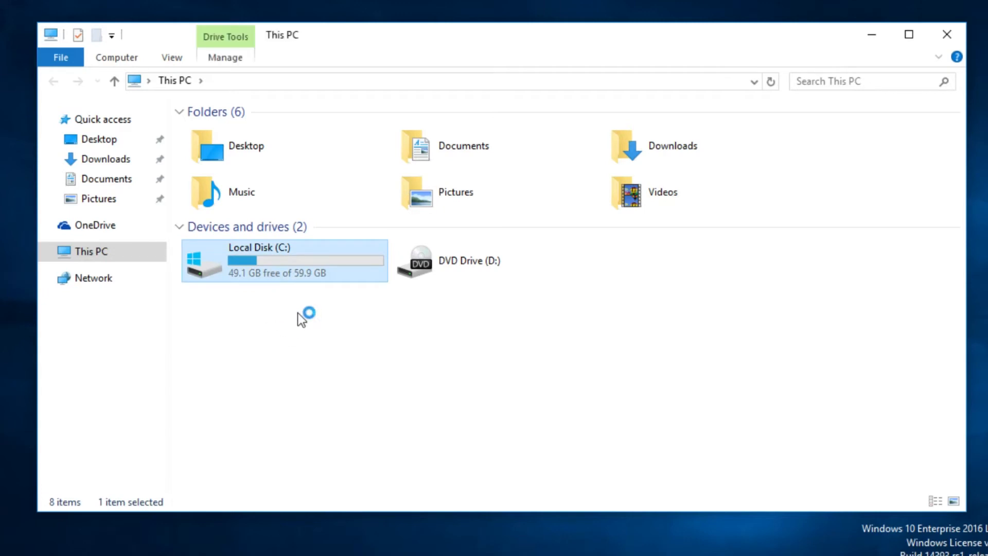
{"action": "double_click", "coordinate": [284, 260]}
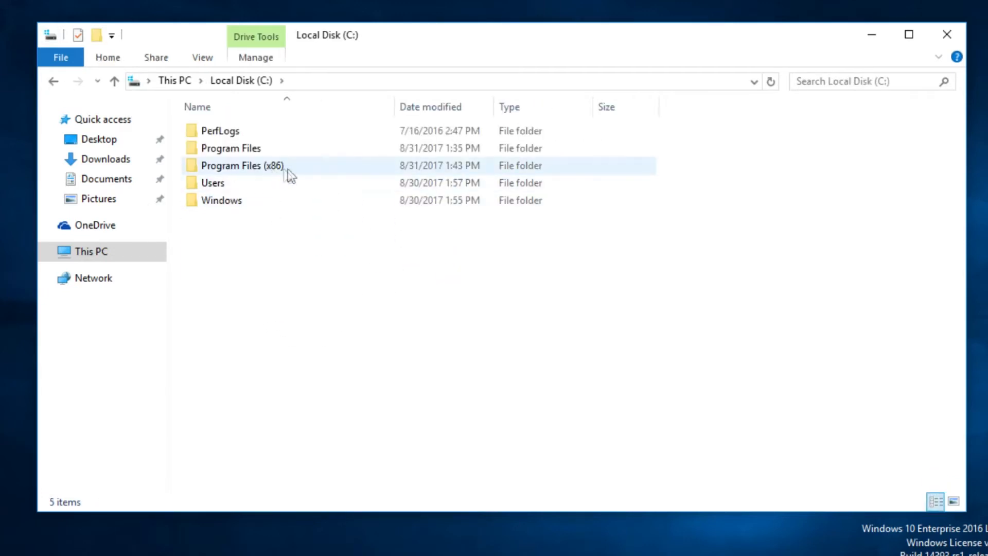
{"action": "left_click", "coordinate": [243, 165]}
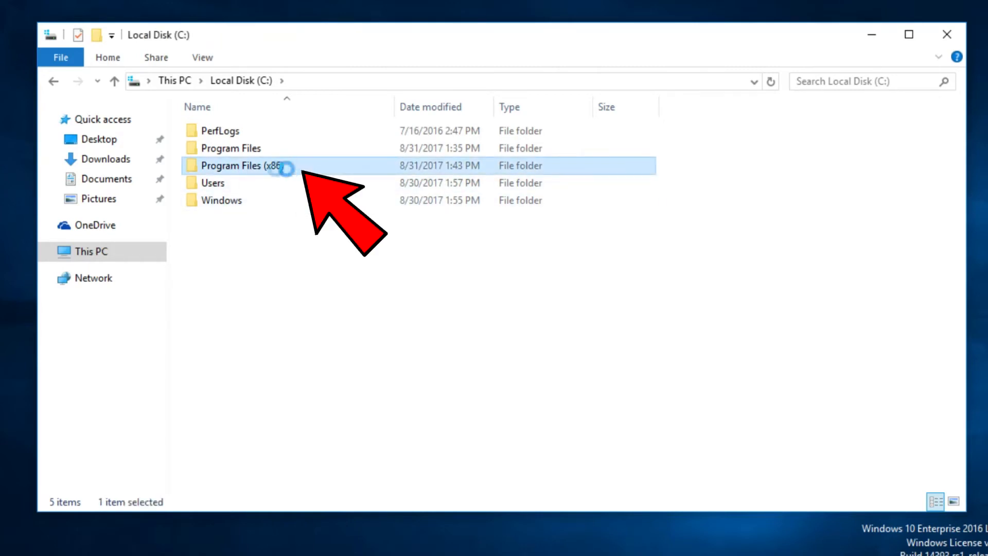
{"action": "double_click", "coordinate": [237, 165]}
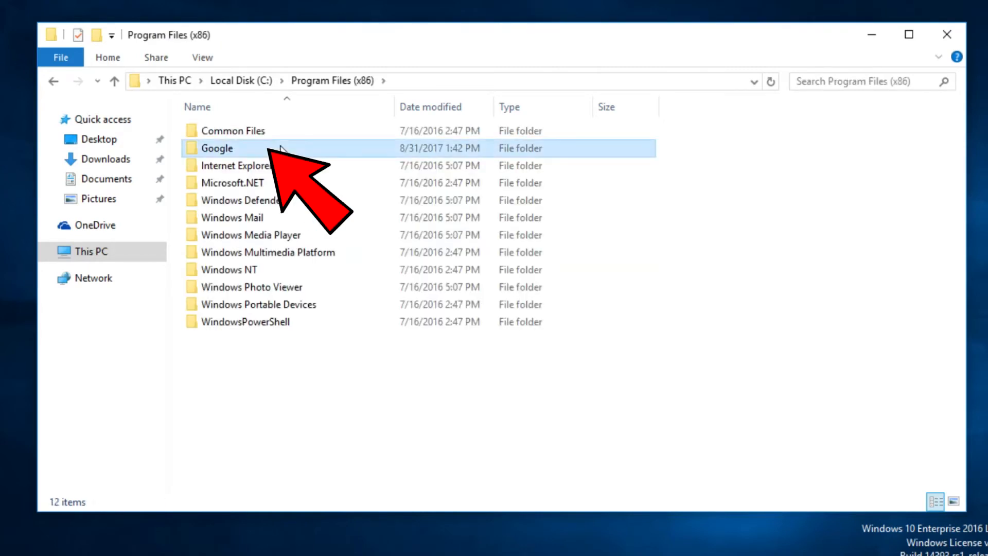
{"action": "double_click", "coordinate": [217, 148]}
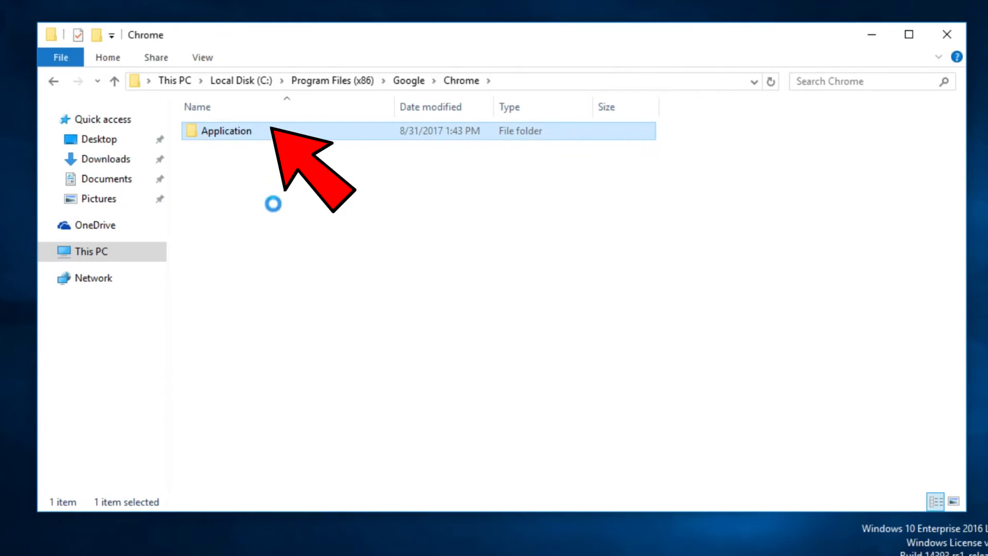
{"action": "double_click", "coordinate": [225, 130]}
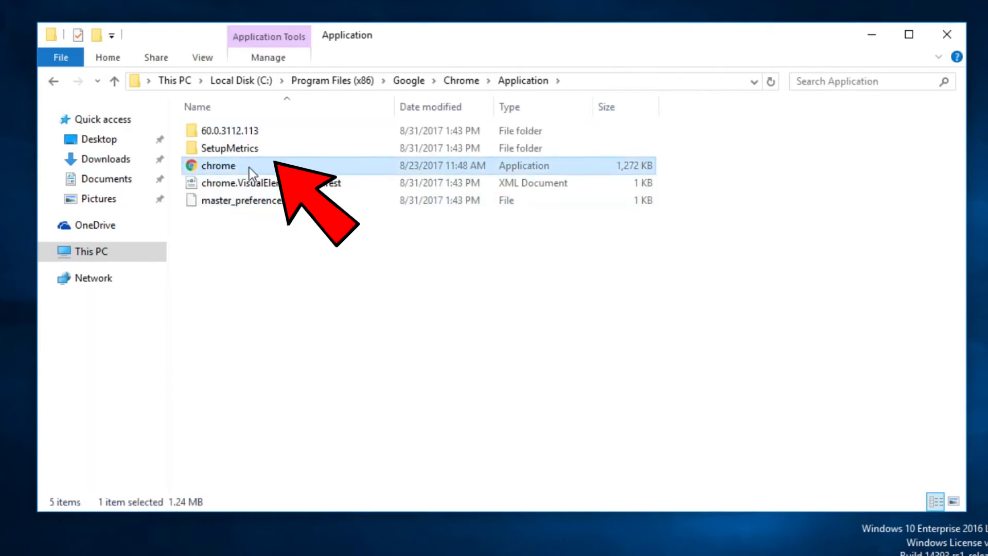
{"action": "right_click", "coordinate": [217, 164]}
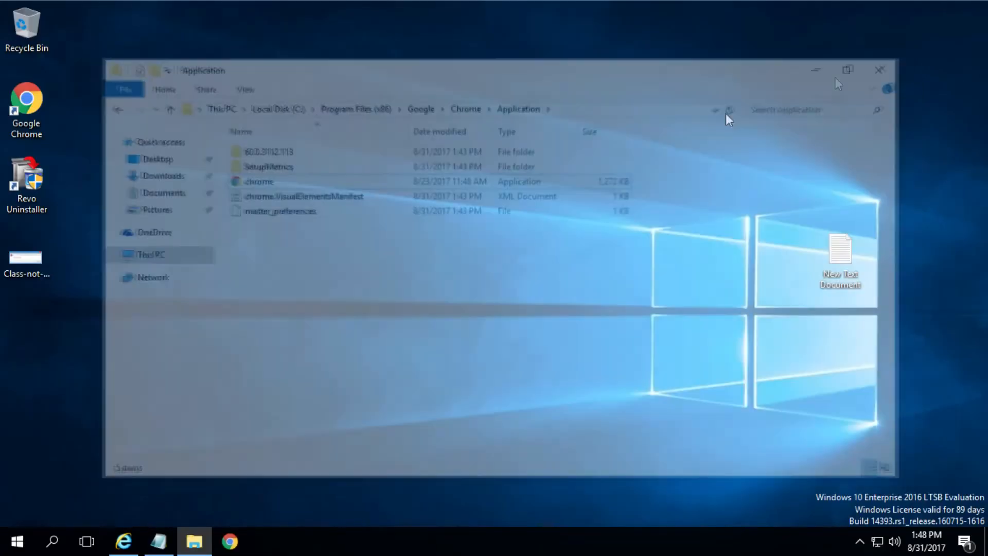
{"action": "left_click", "coordinate": [880, 69]}
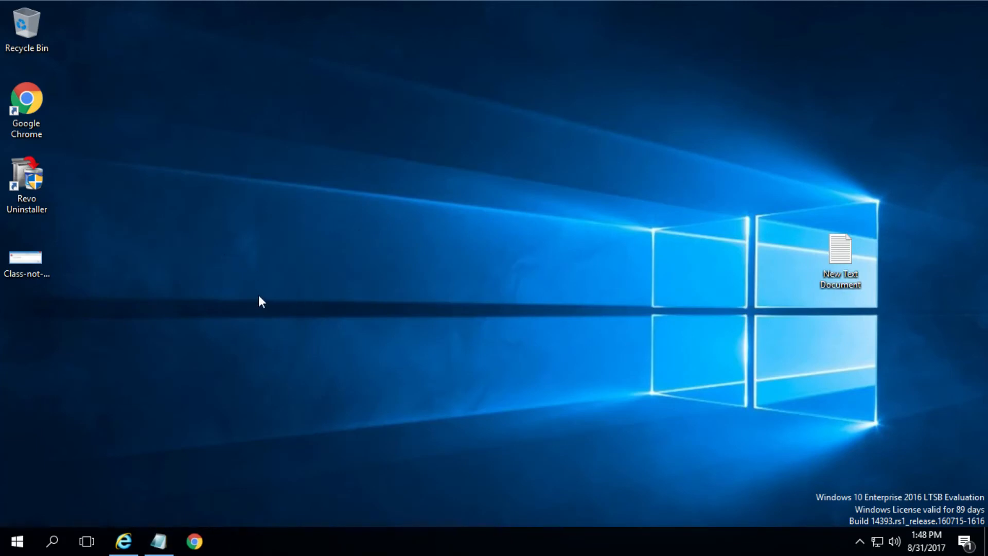
{"action": "mouse_move", "coordinate": [229, 394]}
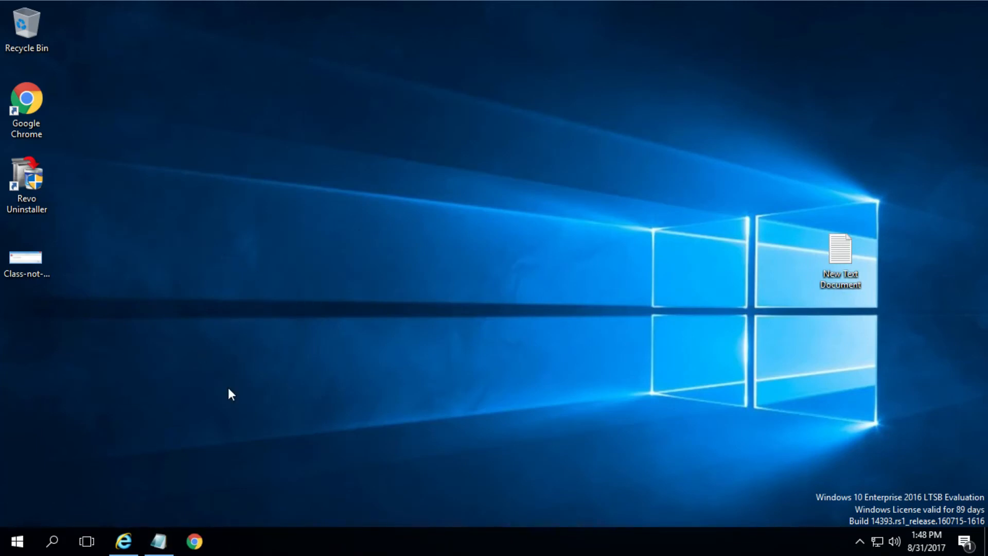
{"action": "mouse_move", "coordinate": [233, 391]}
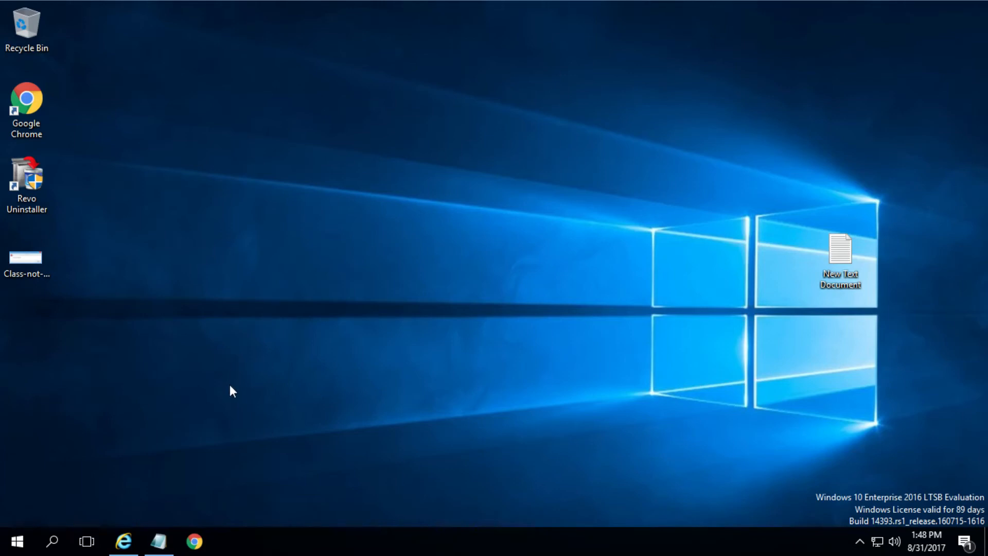
{"action": "mouse_move", "coordinate": [300, 275]}
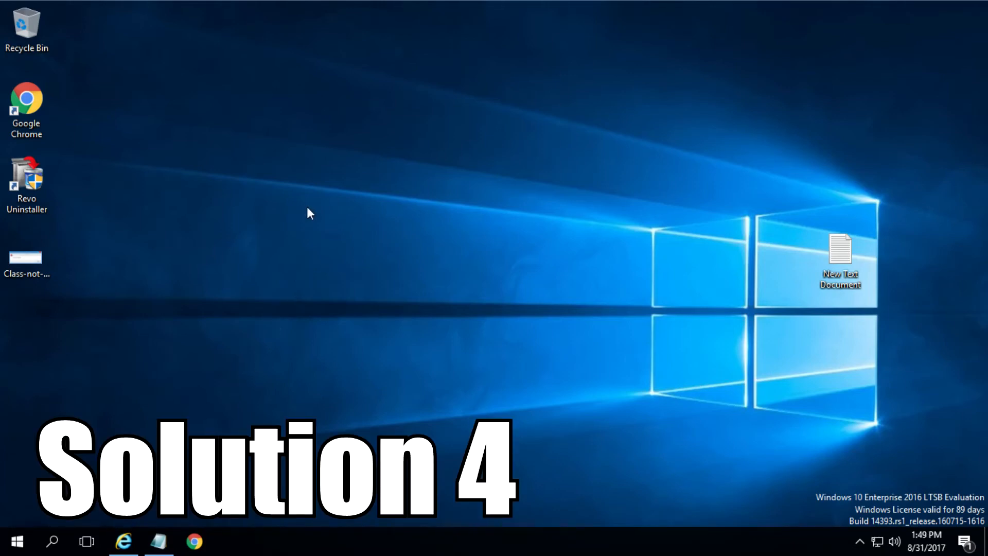
{"action": "mouse_move", "coordinate": [272, 218]}
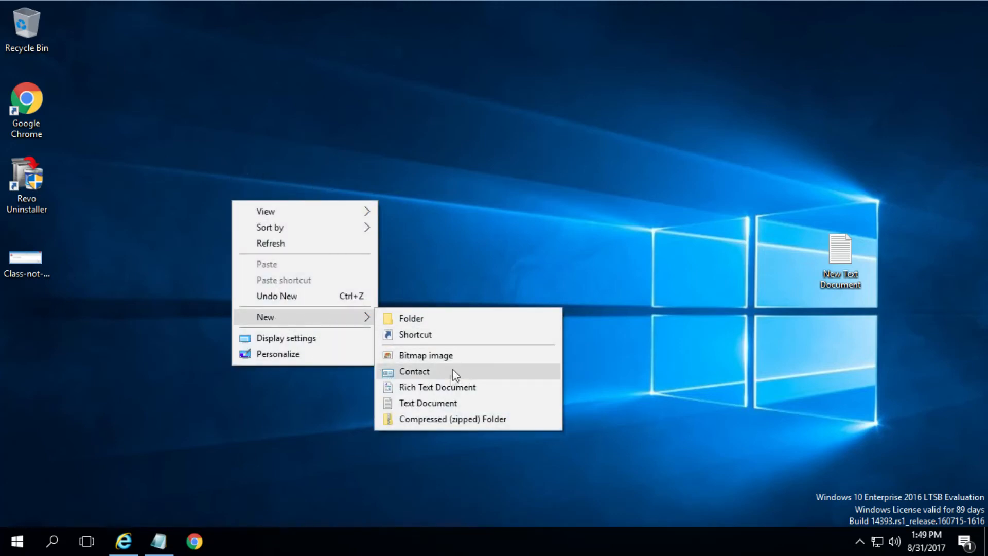
Create a new Text Document on the desktop
{"action": "left_click", "coordinate": [427, 403]}
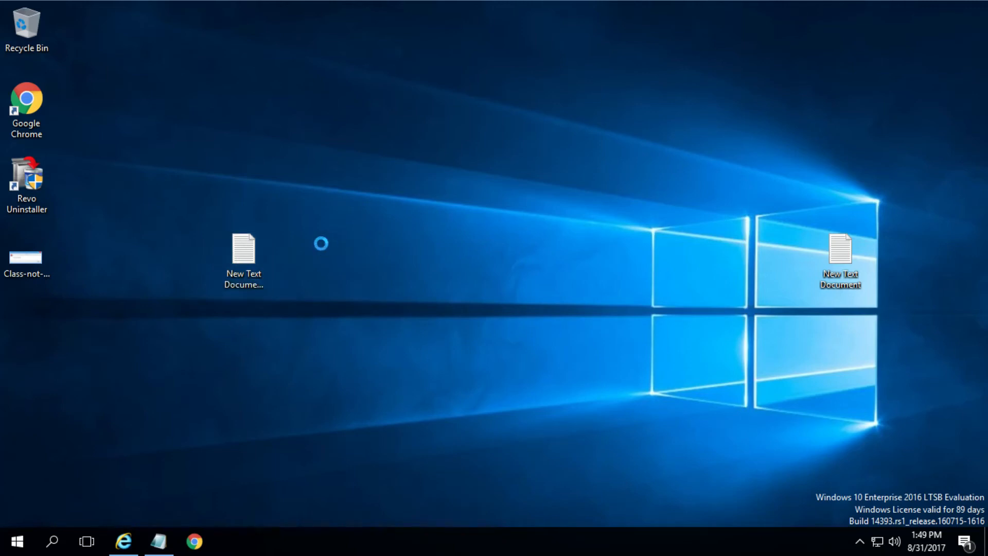
Save the Chrome start command as chrome.bat on the desktop and close Notepad
{"action": "double_click", "coordinate": [243, 246]}
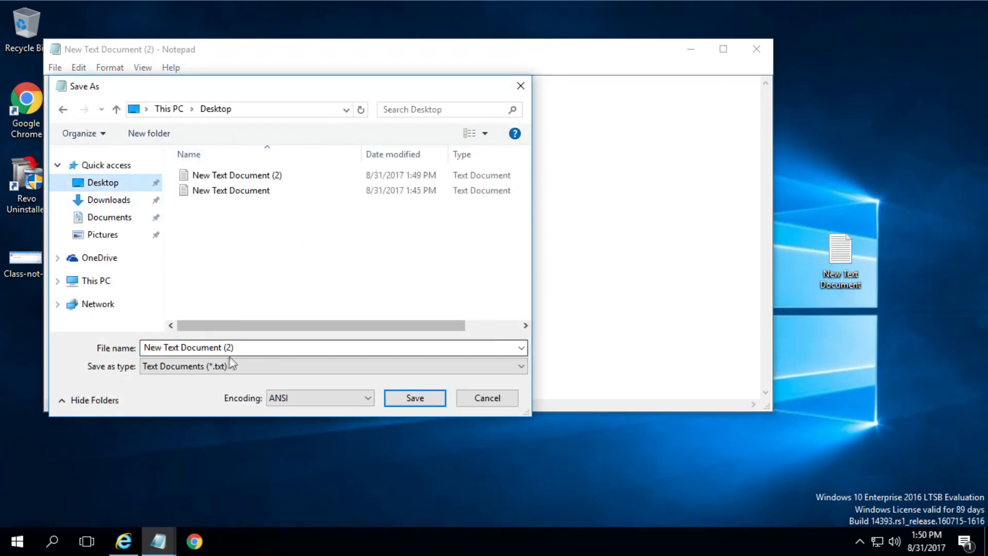
{"action": "left_click", "coordinate": [252, 347]}
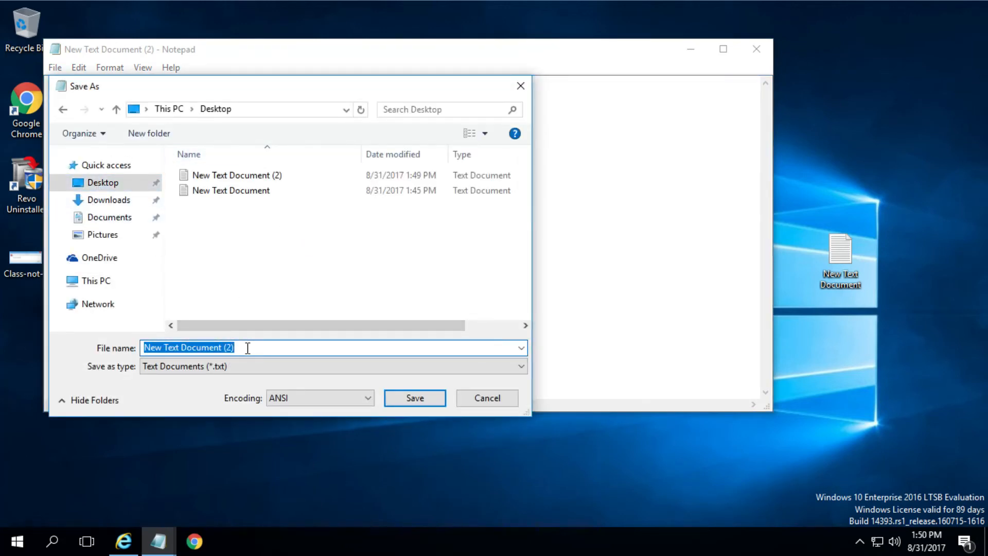
{"action": "type", "text": "chrome.bat"}
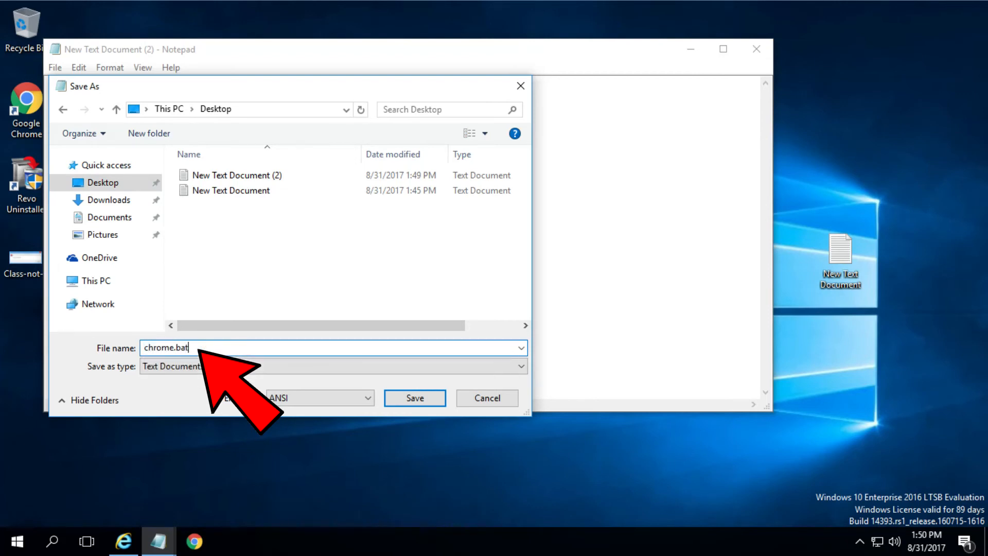
{"action": "left_click", "coordinate": [414, 397]}
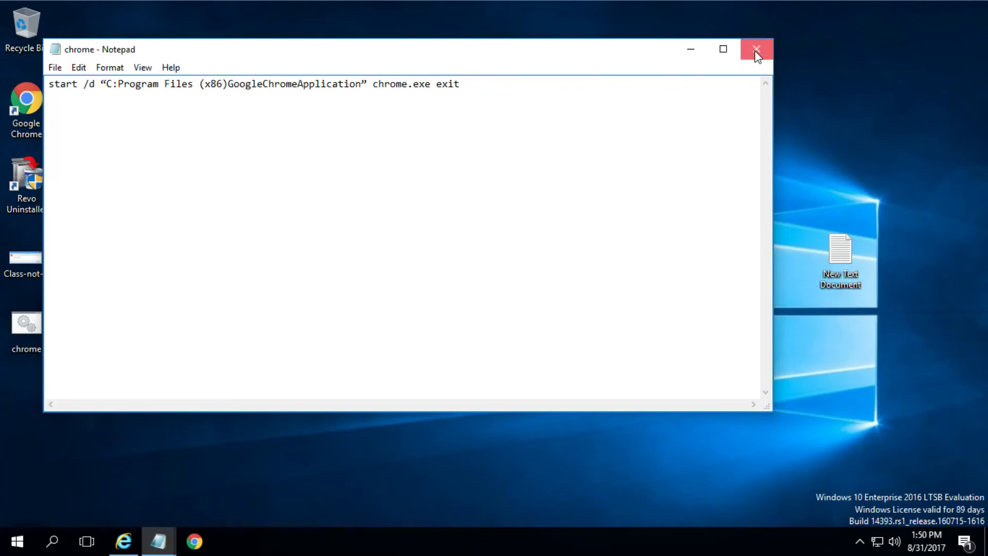
{"action": "left_click", "coordinate": [756, 50]}
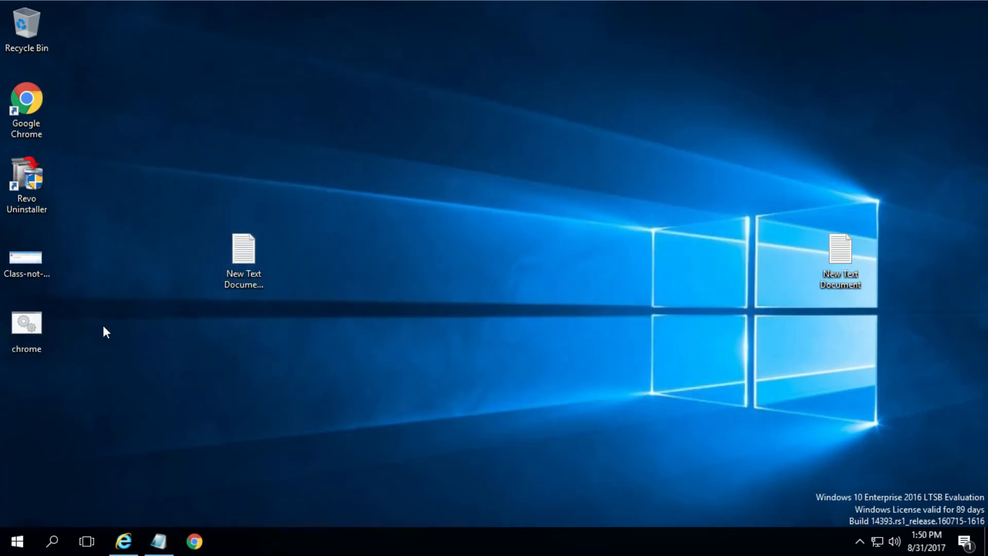
{"action": "mouse_move", "coordinate": [144, 339]}
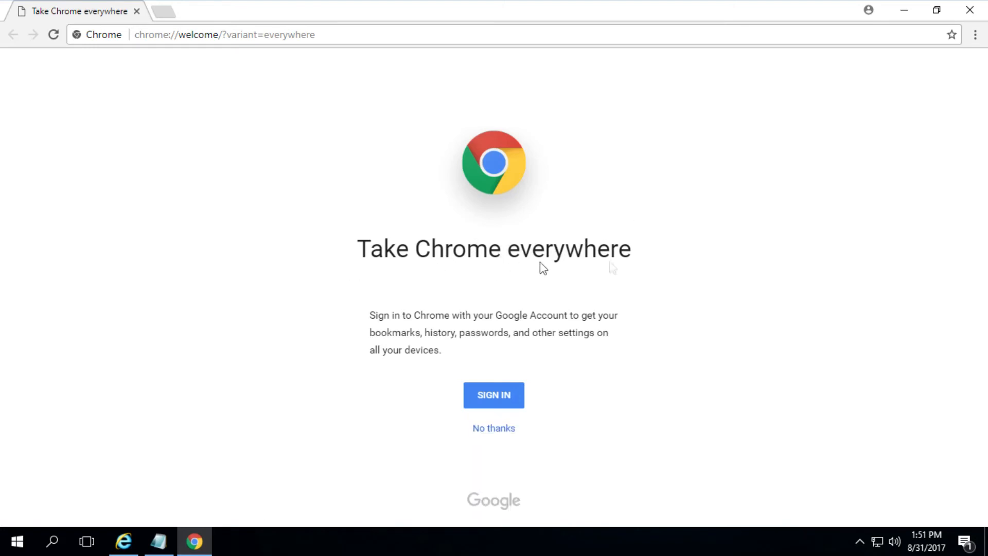
{"action": "mouse_move", "coordinate": [877, 154]}
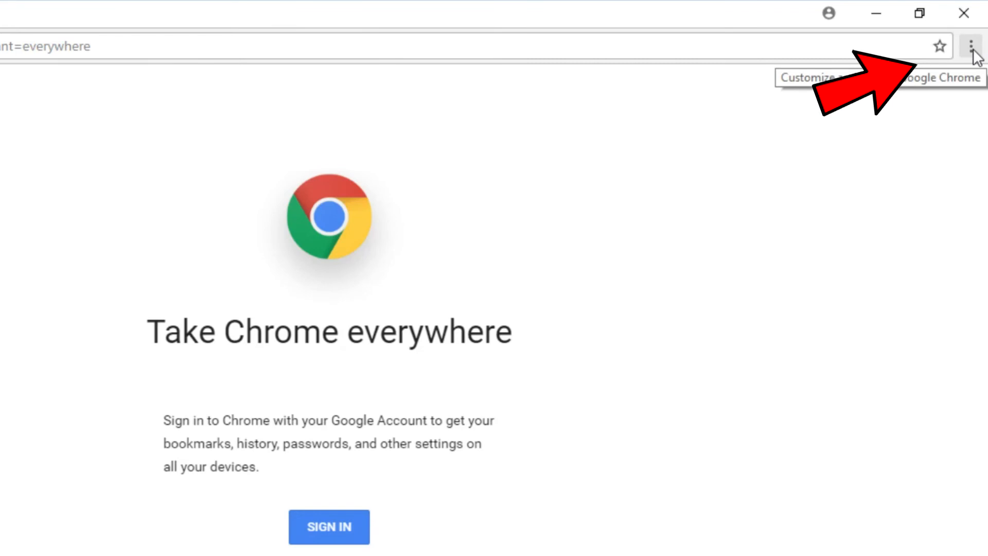
Open Chrome's Settings page from the three-dot menu
{"action": "left_click", "coordinate": [972, 46]}
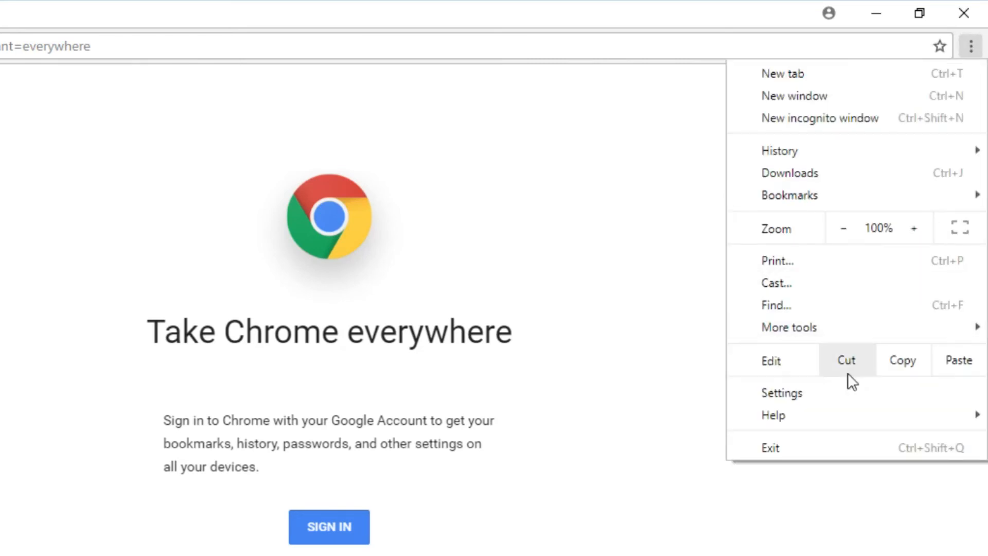
{"action": "left_click", "coordinate": [781, 392]}
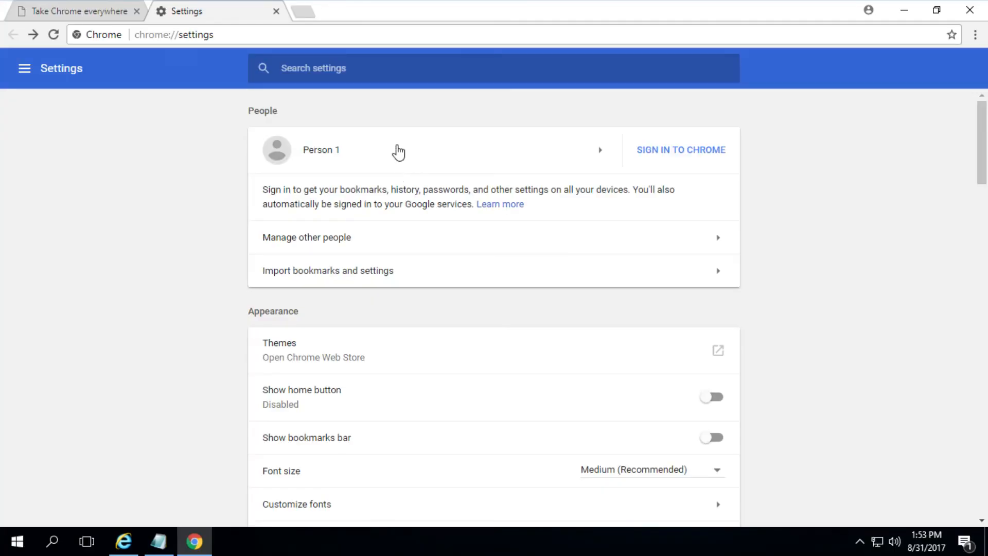
{"action": "mouse_move", "coordinate": [23, 68]}
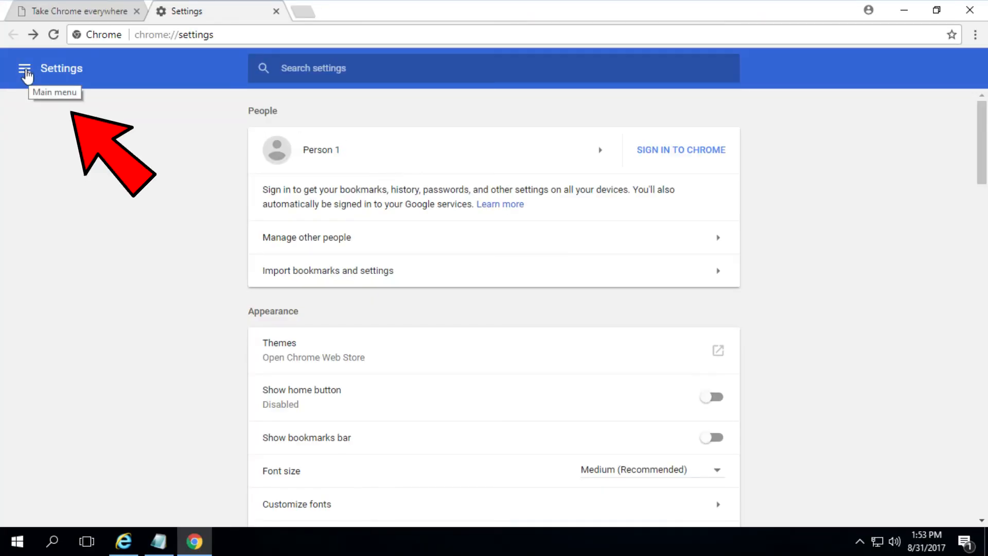
Show About Chrome confirming version 60.0.3112.113 is up to date
{"action": "left_click", "coordinate": [25, 68]}
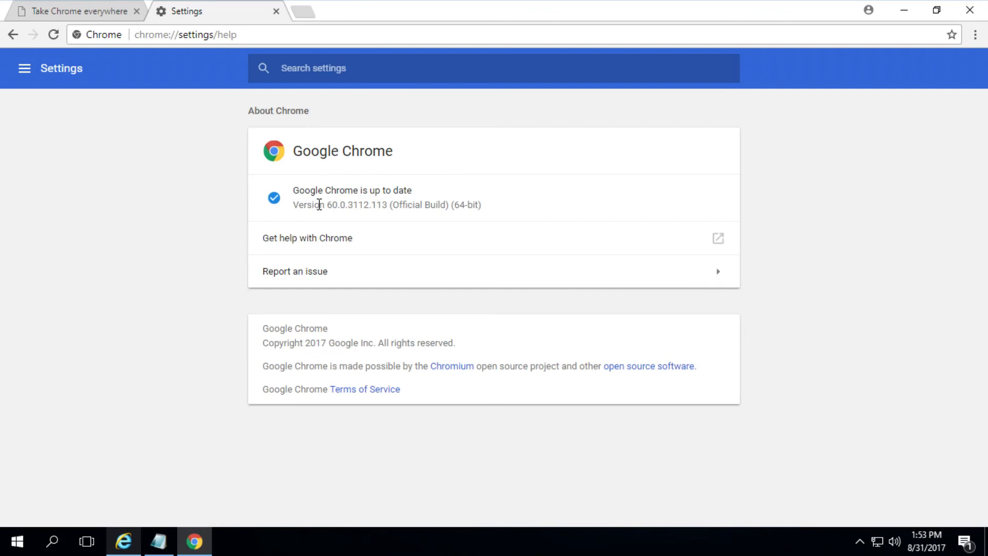
{"action": "double_click", "coordinate": [328, 204]}
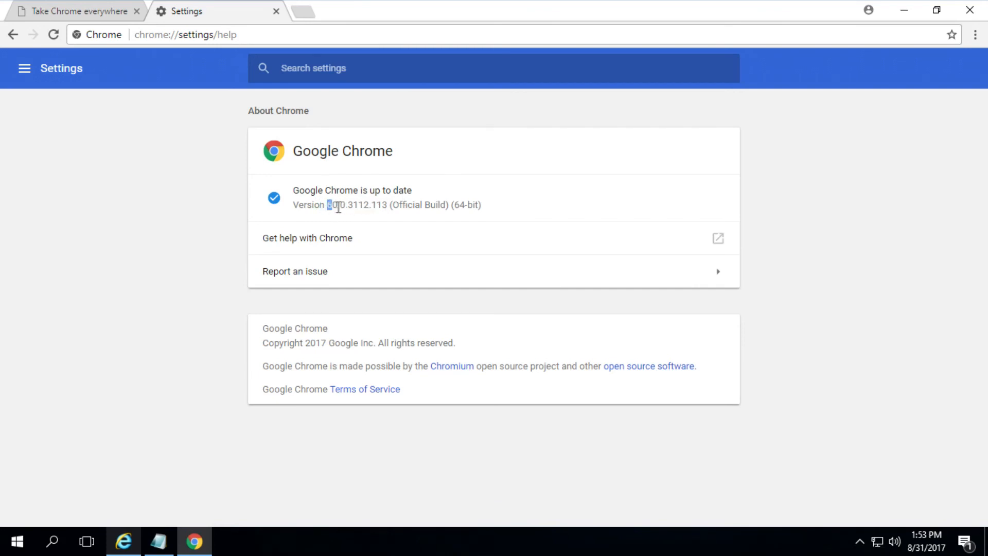